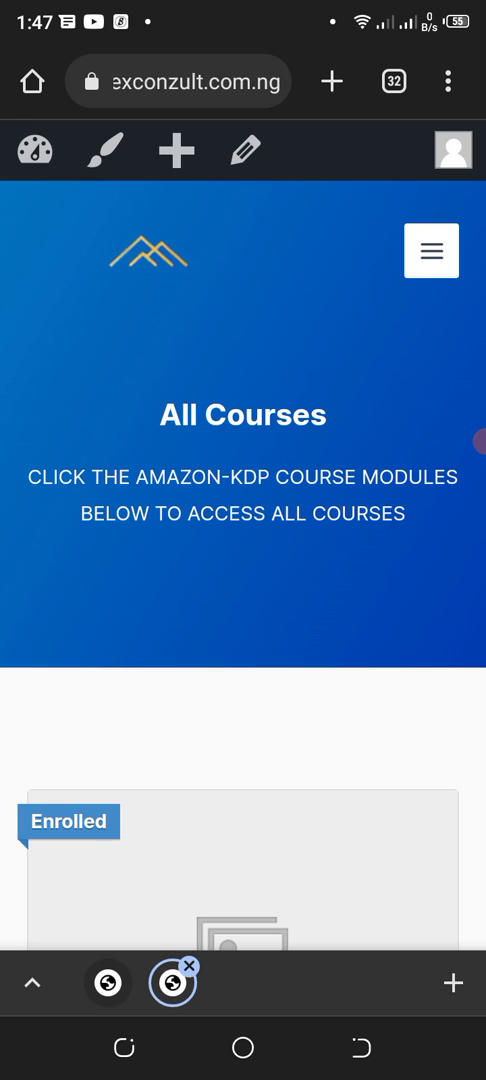
Step: Scroll through the All Courses page, then go to the My Account page
{"action": "scroll", "scroll_direction": "down", "scroll_amount": 3}
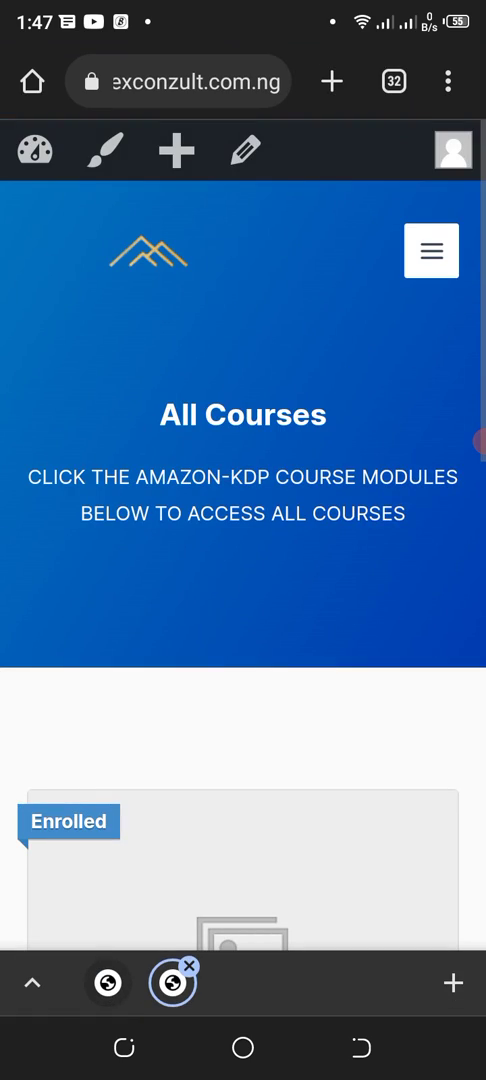
{"action": "scroll", "scroll_direction": "down", "scroll_amount": 3}
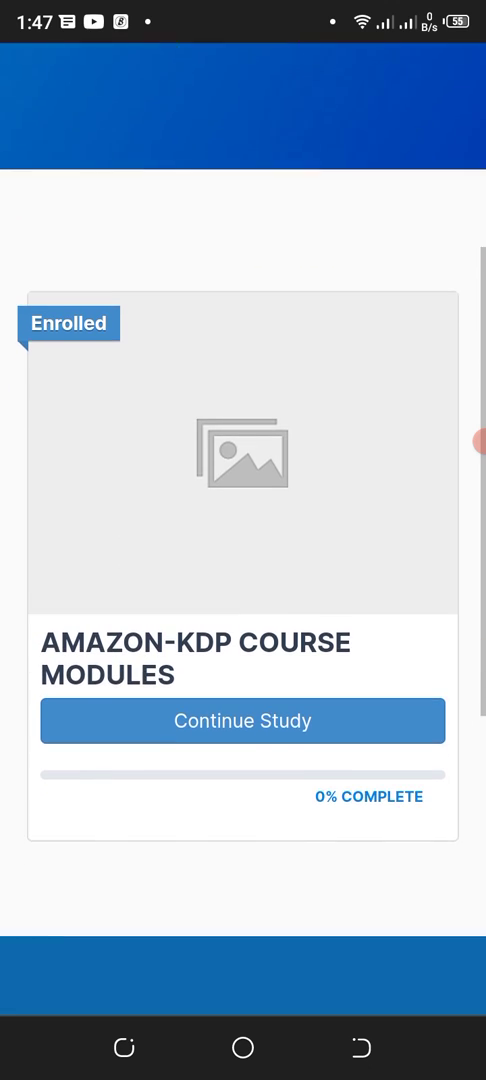
{"action": "scroll", "scroll_direction": "up", "scroll_amount": 3}
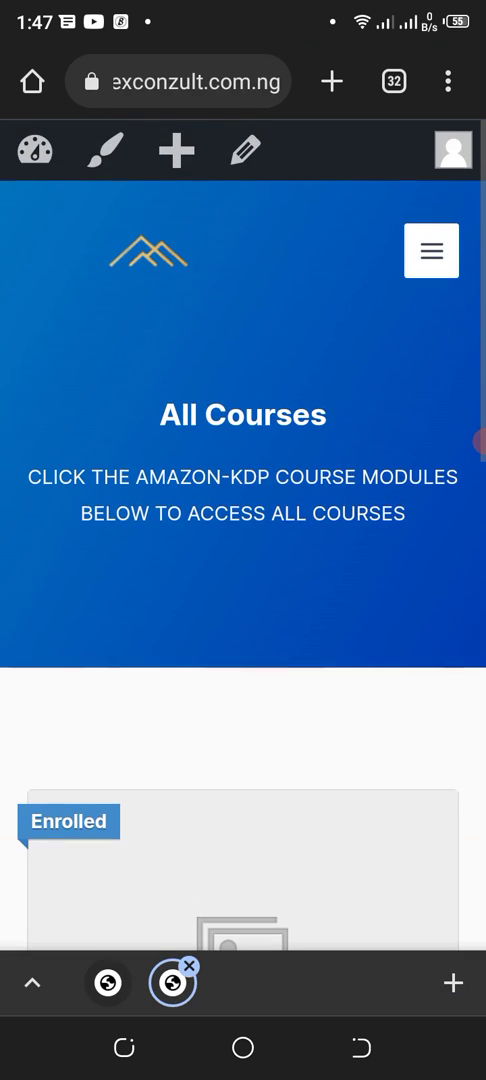
{"action": "left_click", "coordinate": [431, 251]}
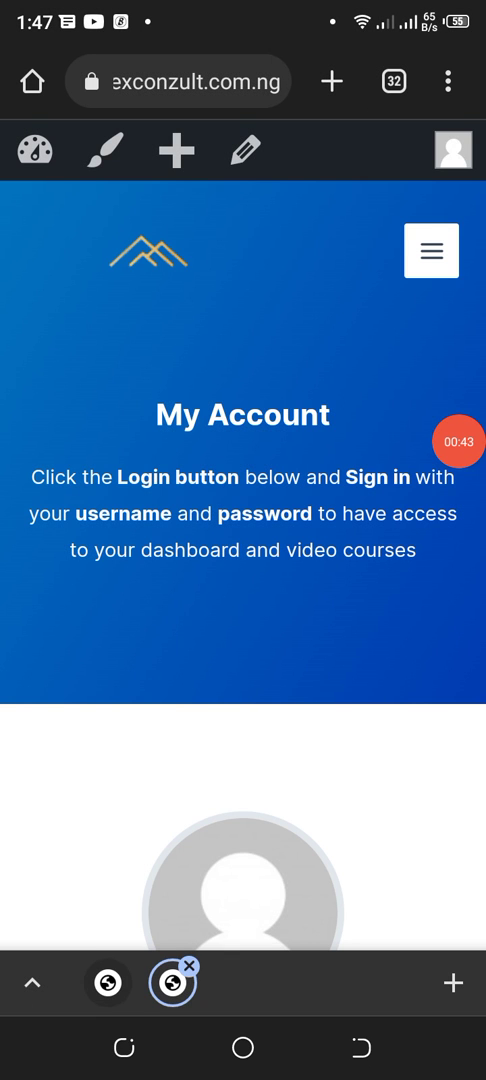
{"action": "scroll", "scroll_direction": "down", "scroll_amount": 3}
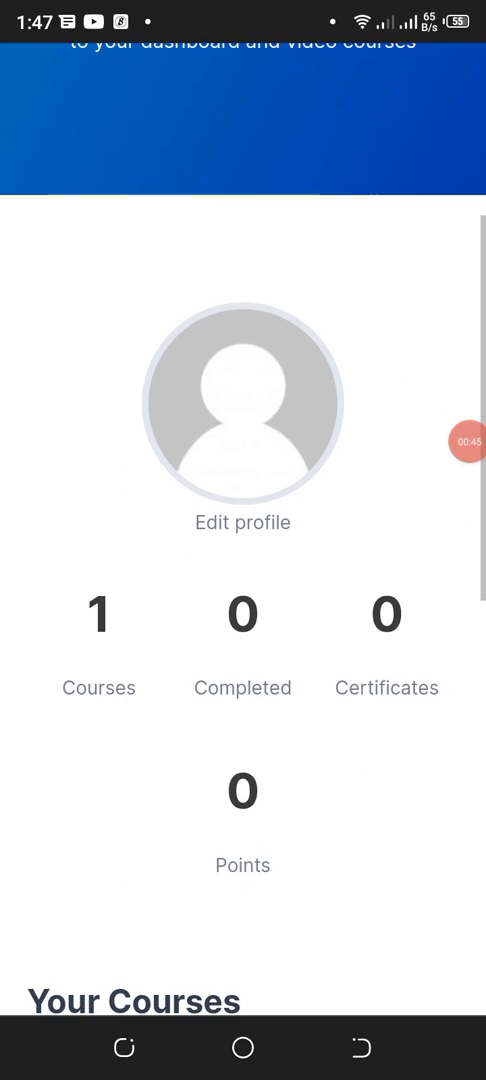
{"action": "scroll", "scroll_direction": "down", "scroll_amount": 3}
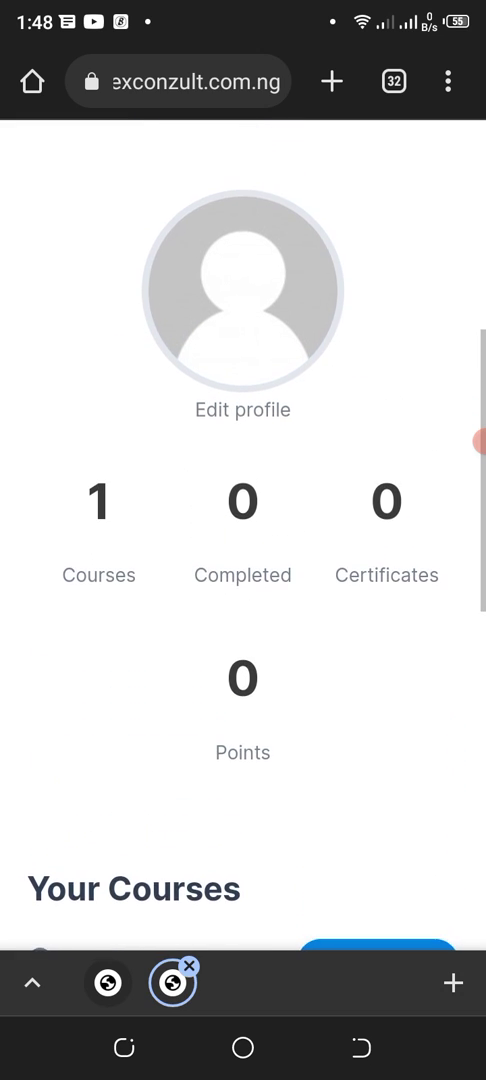
{"action": "scroll", "scroll_direction": "down", "scroll_amount": 3}
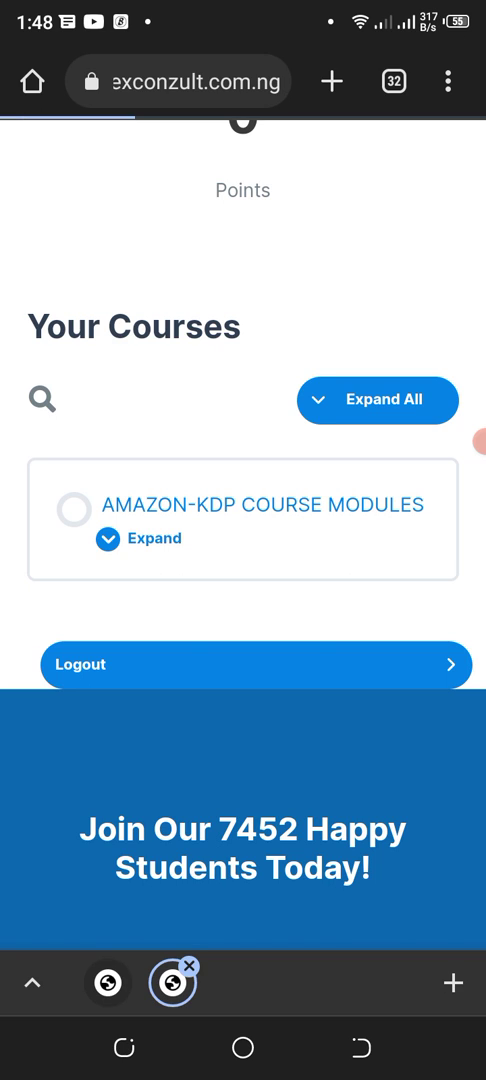
Step: Open AMAZON-KDP COURSE MODULES and browse its Course Content sections and videos
{"action": "left_click", "coordinate": [260, 504]}
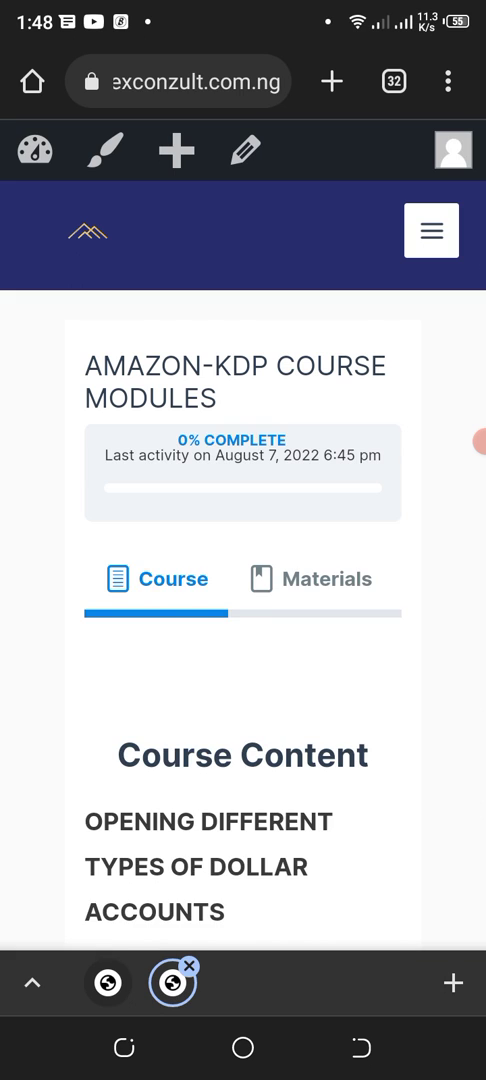
{"action": "scroll", "scroll_direction": "down", "scroll_amount": 3}
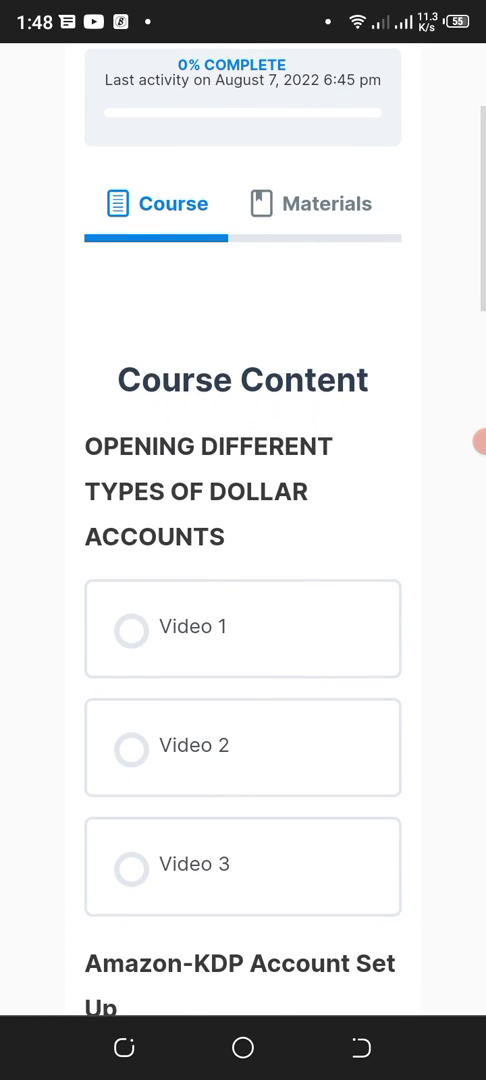
{"action": "scroll", "scroll_direction": "down", "scroll_amount": 3}
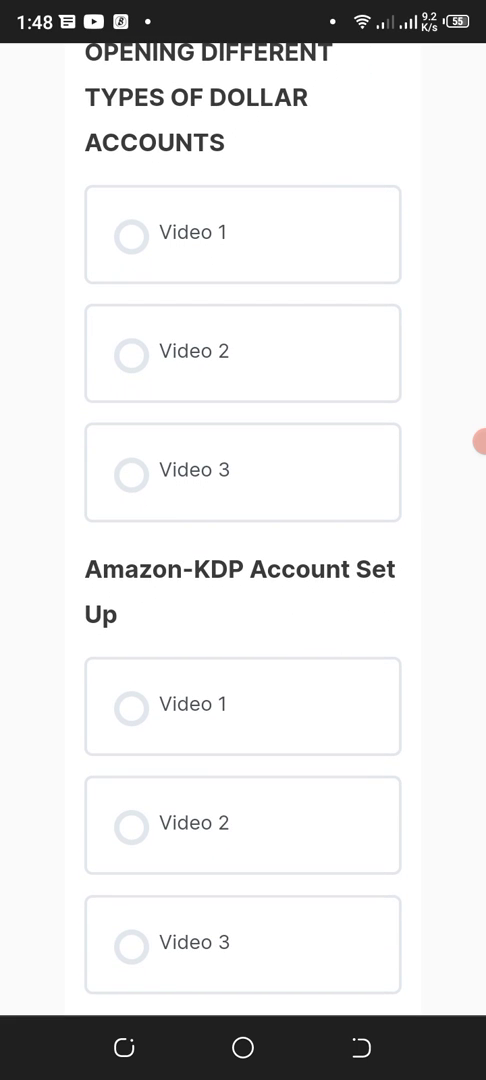
{"action": "scroll", "scroll_direction": "down", "scroll_amount": 3}
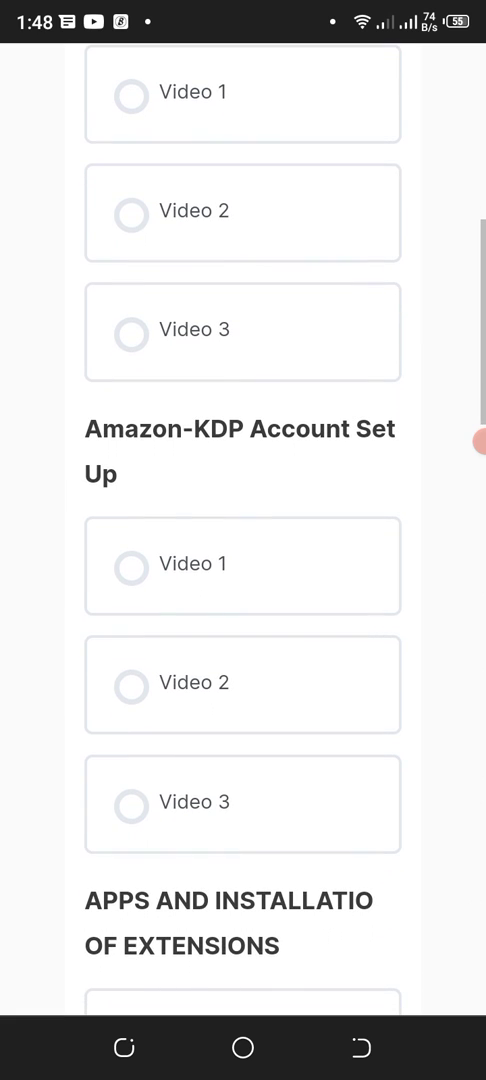
{"action": "scroll", "scroll_direction": "down", "scroll_amount": 3}
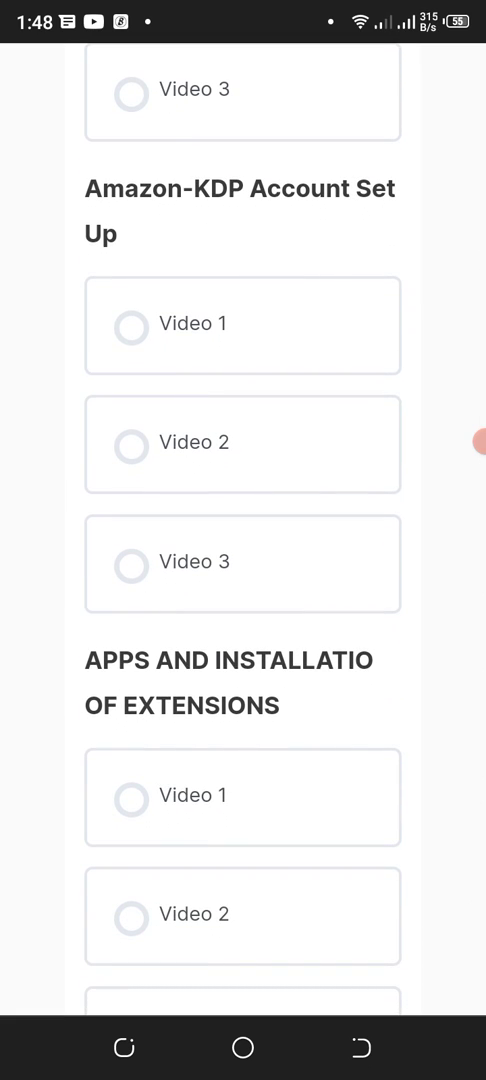
{"action": "scroll", "scroll_direction": "down", "scroll_amount": 3}
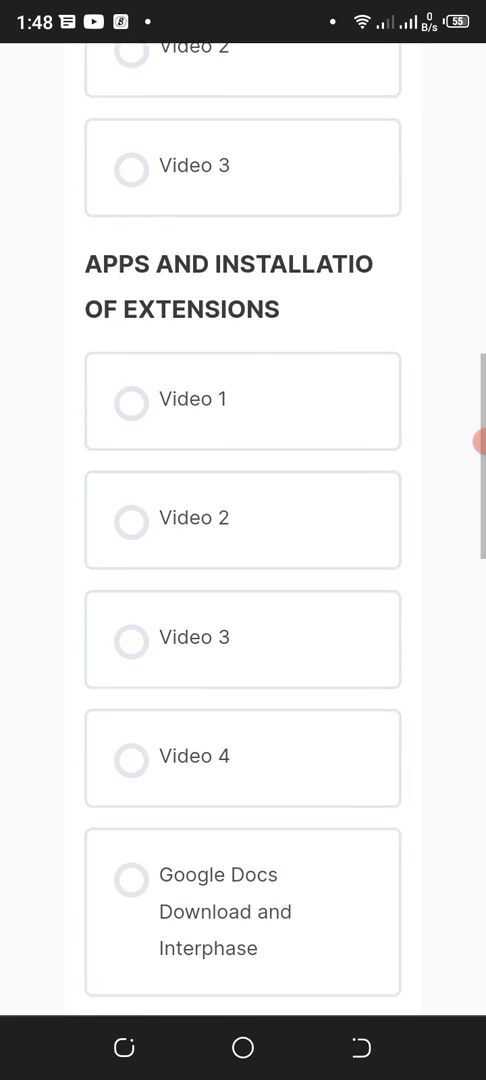
{"action": "scroll", "scroll_direction": "down", "scroll_amount": 3}
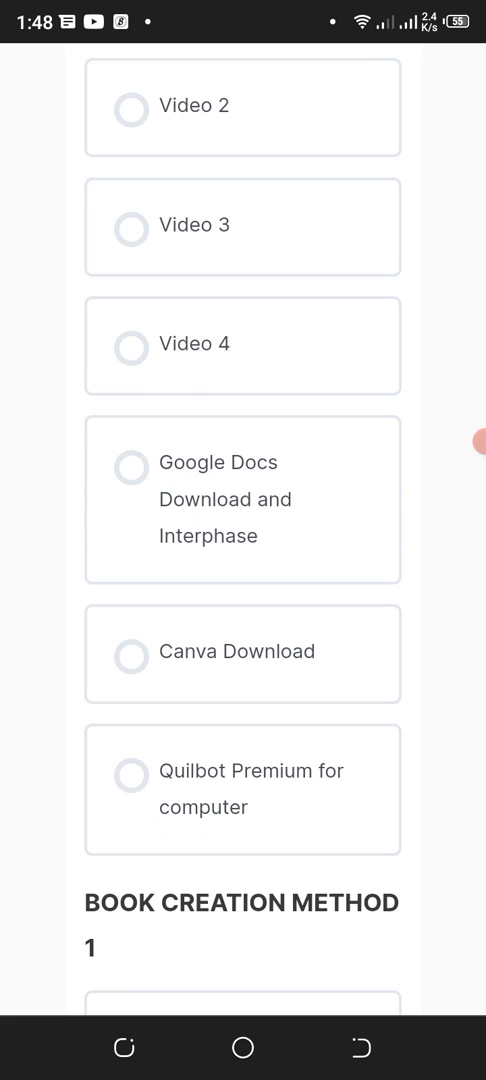
{"action": "scroll", "scroll_direction": "down", "scroll_amount": 3}
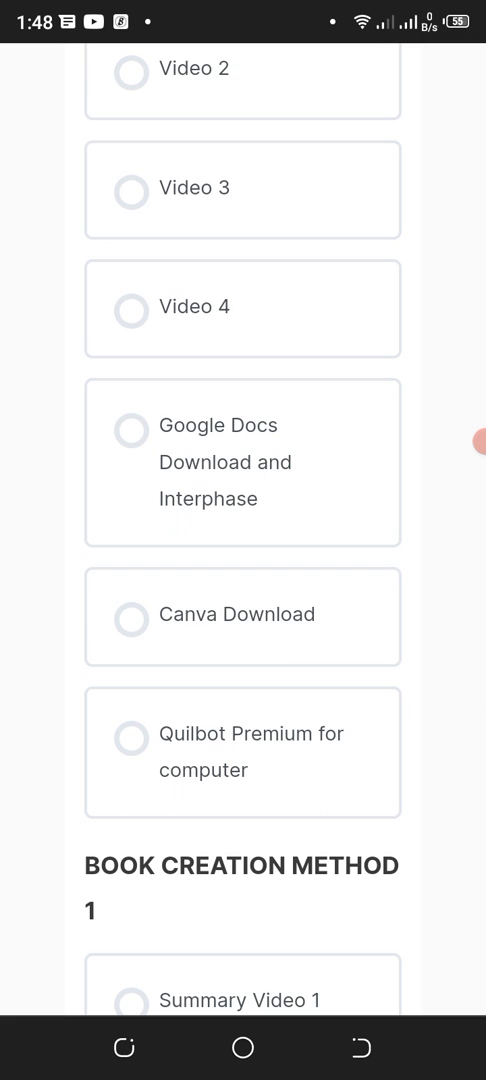
{"action": "scroll", "scroll_direction": "down", "scroll_amount": 3}
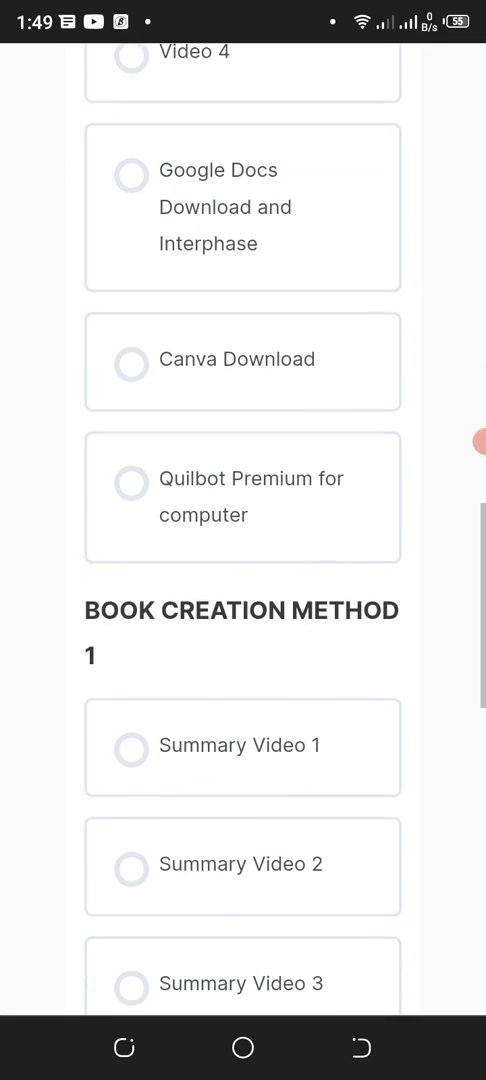
{"action": "scroll", "scroll_direction": "up", "scroll_amount": 3}
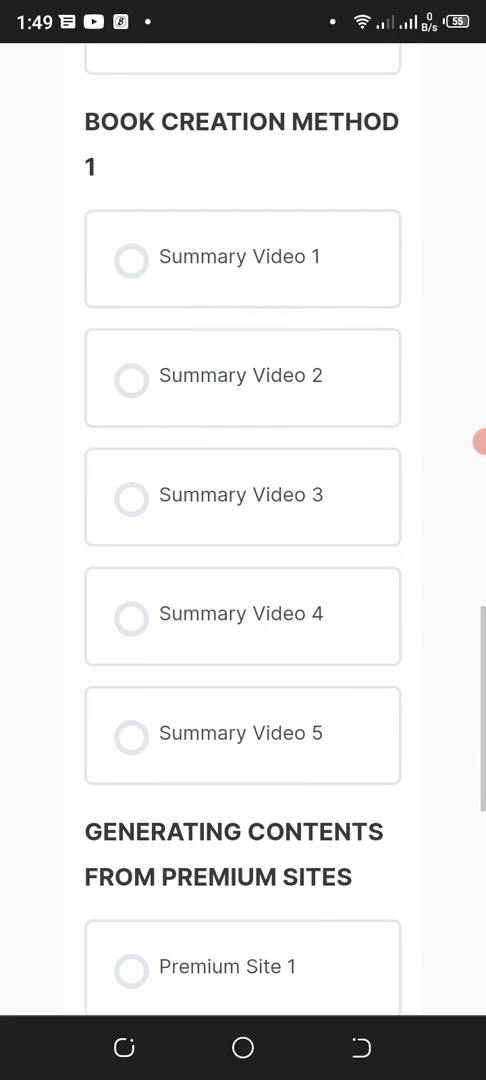
{"action": "scroll", "scroll_direction": "down", "scroll_amount": 3}
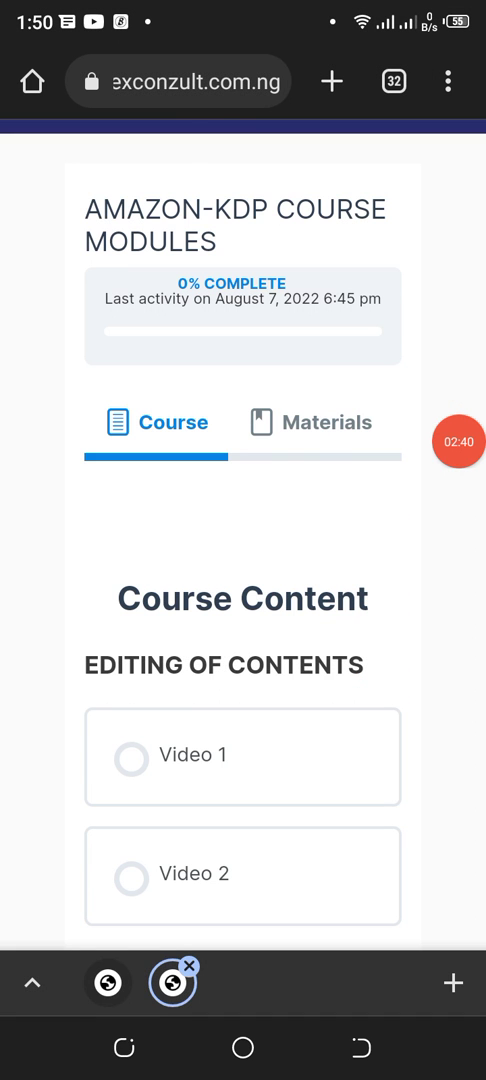
{"action": "scroll", "scroll_direction": "down", "scroll_amount": 3}
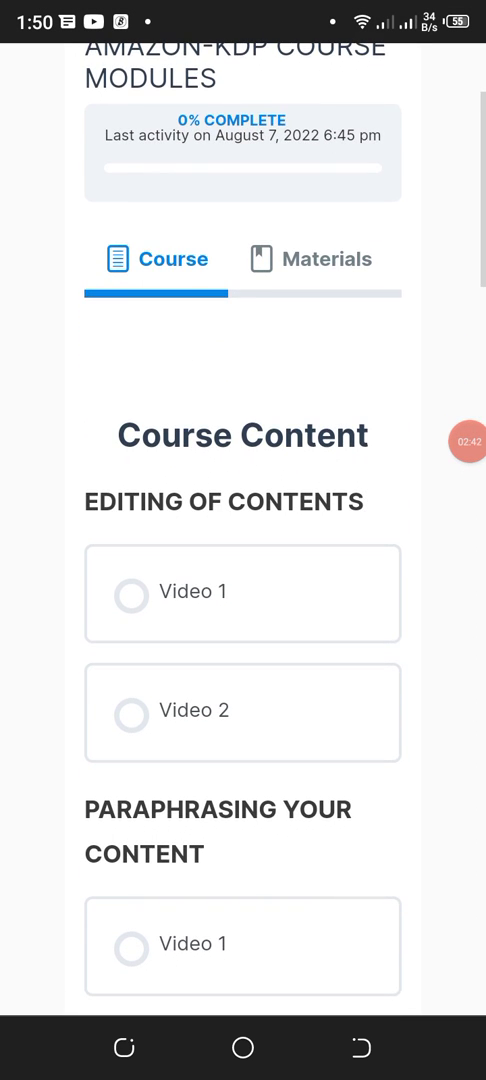
{"action": "scroll", "scroll_direction": "down", "scroll_amount": 3}
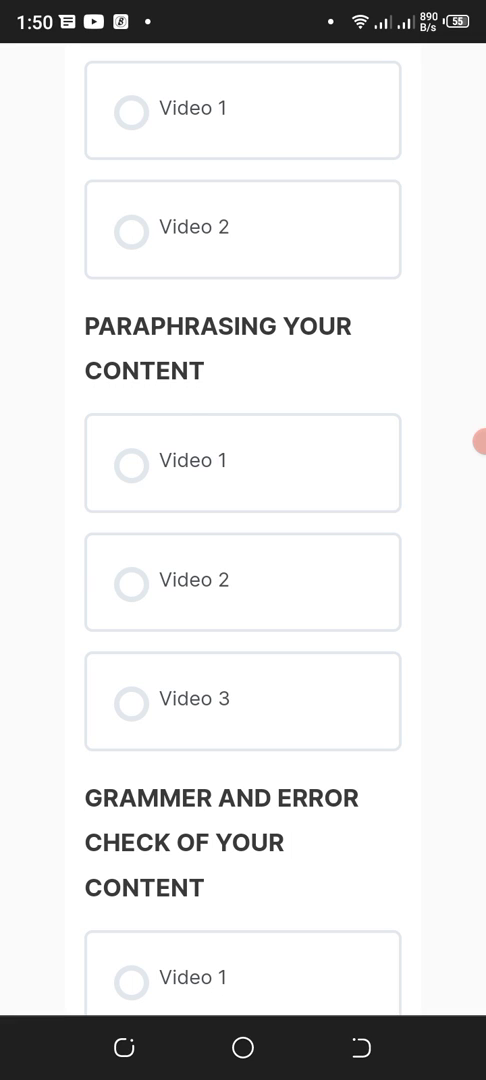
{"action": "scroll", "scroll_direction": "down", "scroll_amount": 3}
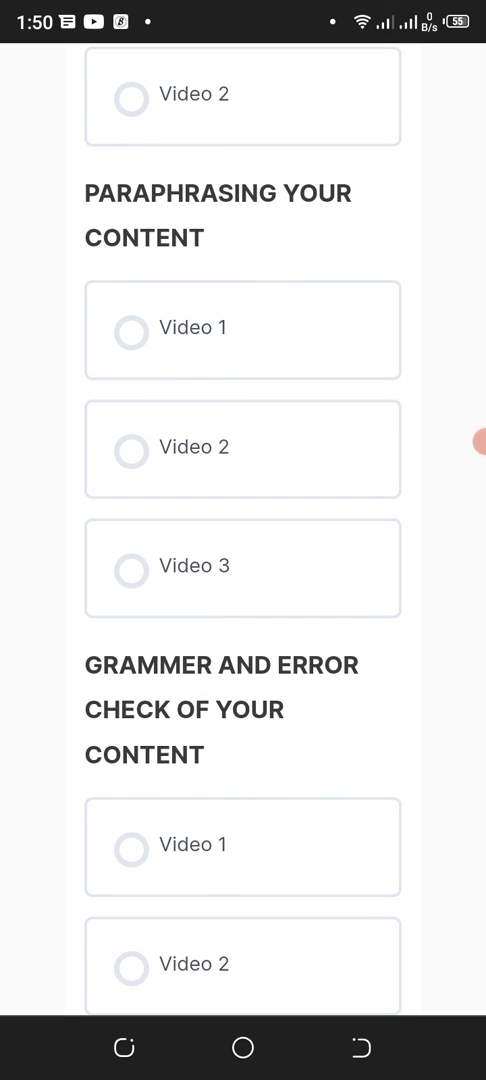
{"action": "scroll", "scroll_direction": "up", "scroll_amount": 3}
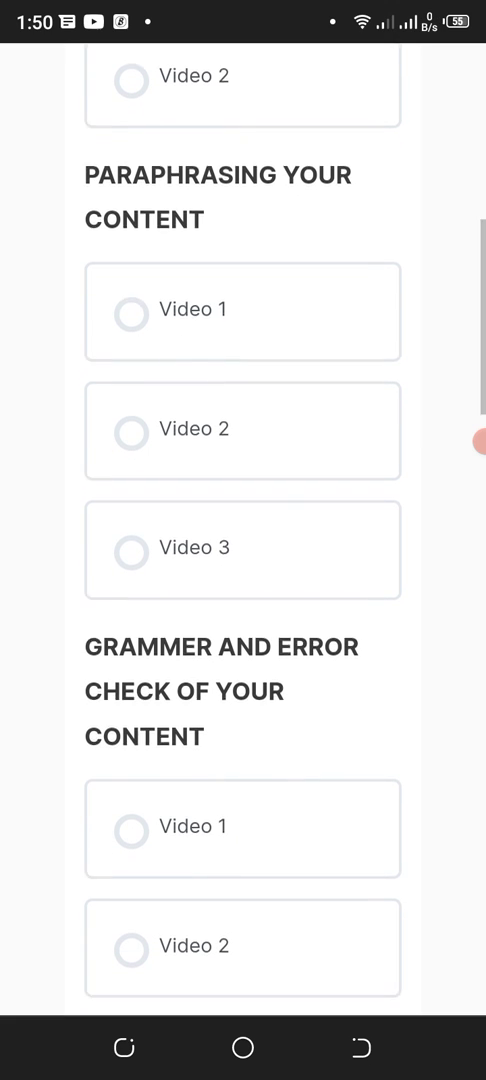
{"action": "scroll", "scroll_direction": "down", "scroll_amount": 3}
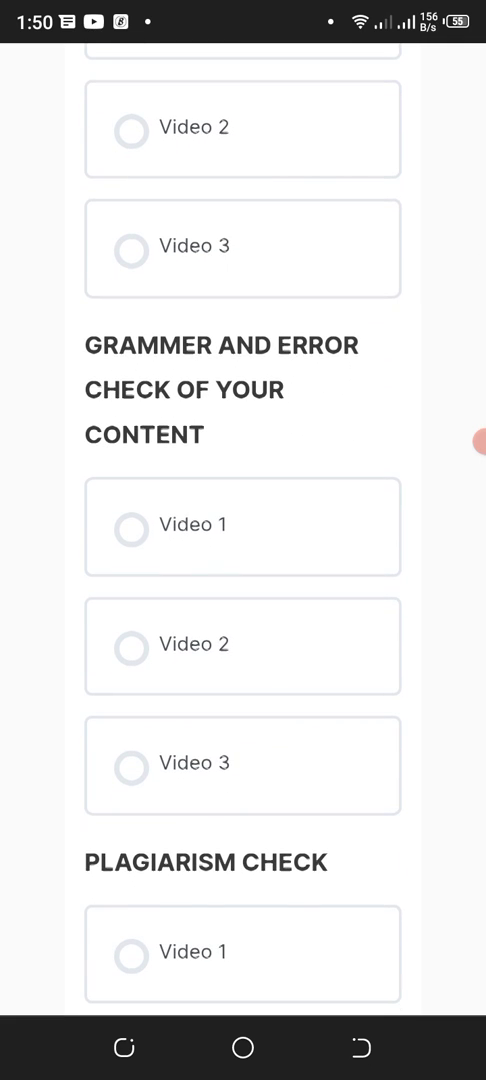
{"action": "scroll", "scroll_direction": "down", "scroll_amount": 3}
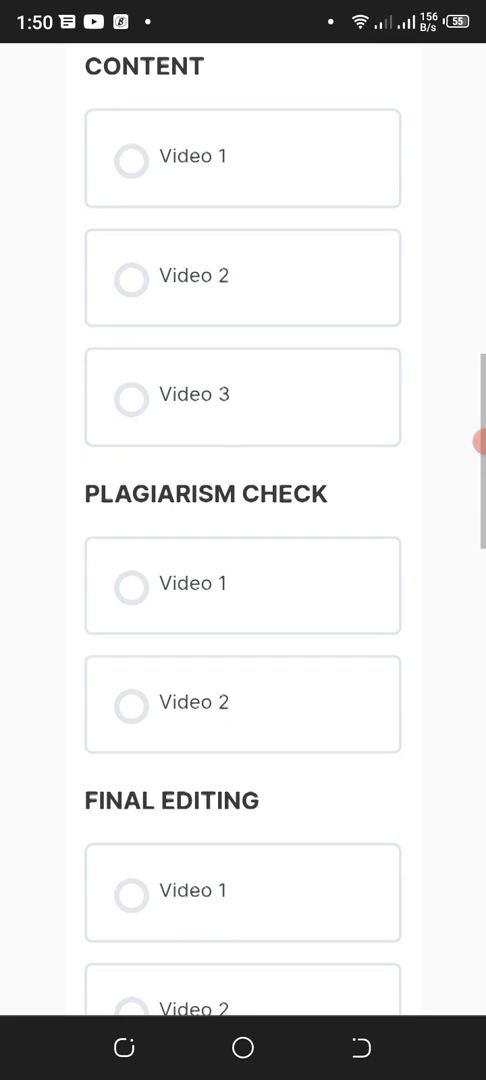
{"action": "scroll", "scroll_direction": "down", "scroll_amount": 3}
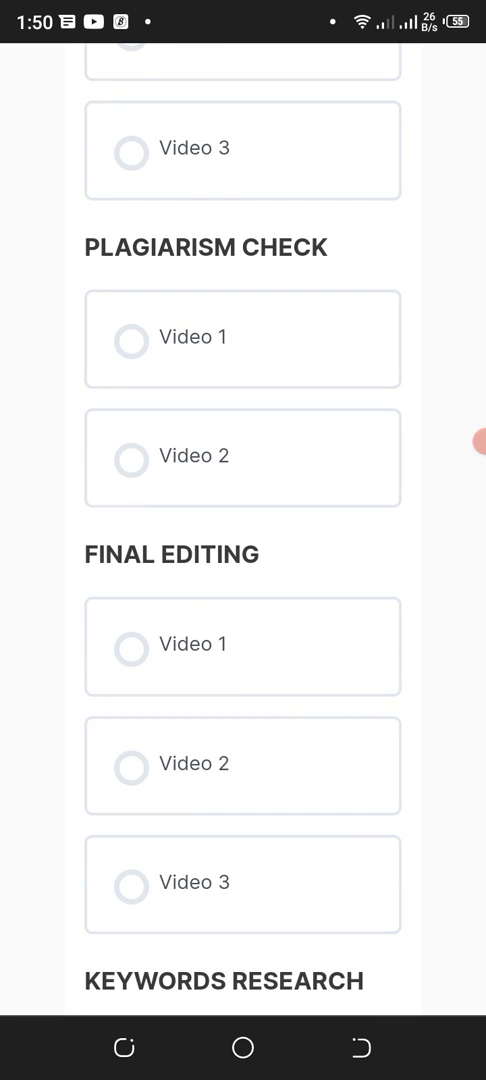
{"action": "scroll", "scroll_direction": "down", "scroll_amount": 3}
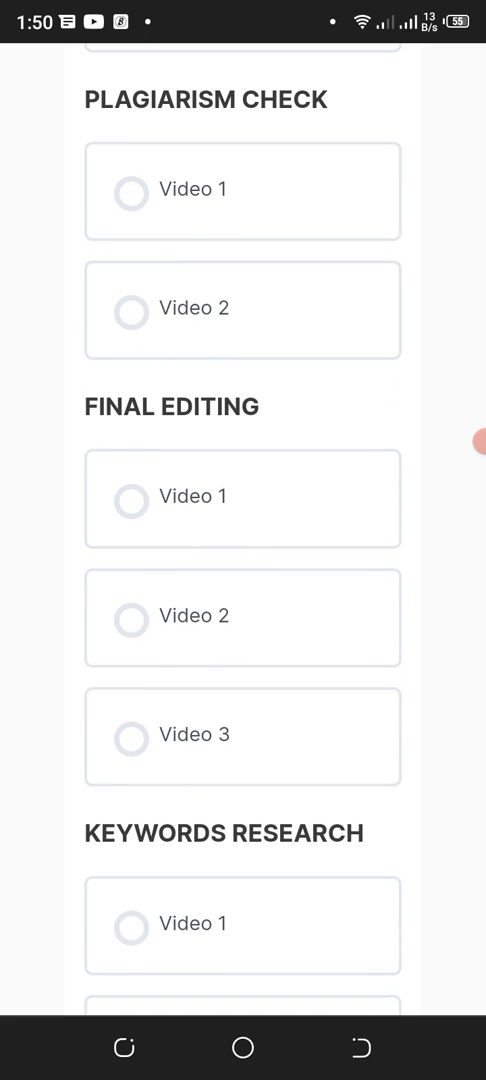
{"action": "scroll", "scroll_direction": "down", "scroll_amount": 3}
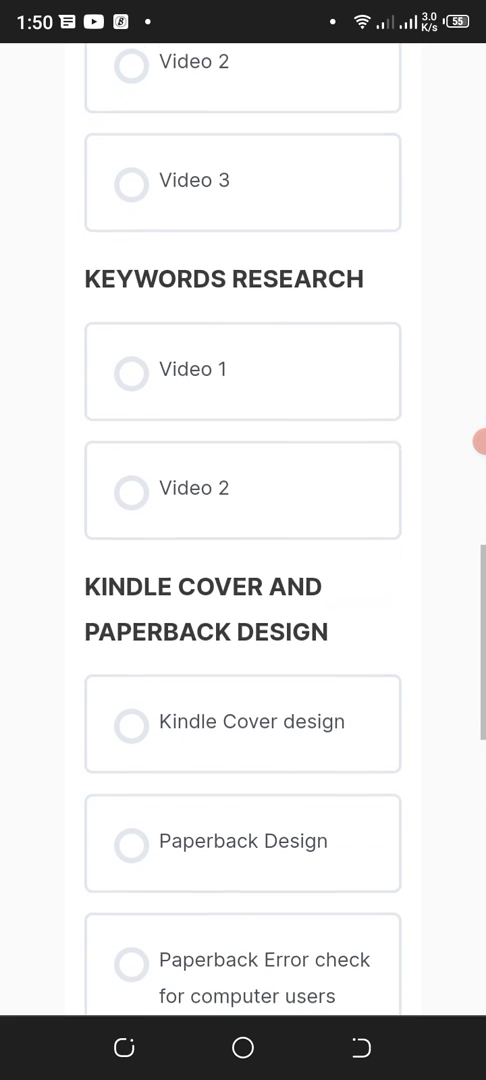
{"action": "scroll", "scroll_direction": "up", "scroll_amount": 3}
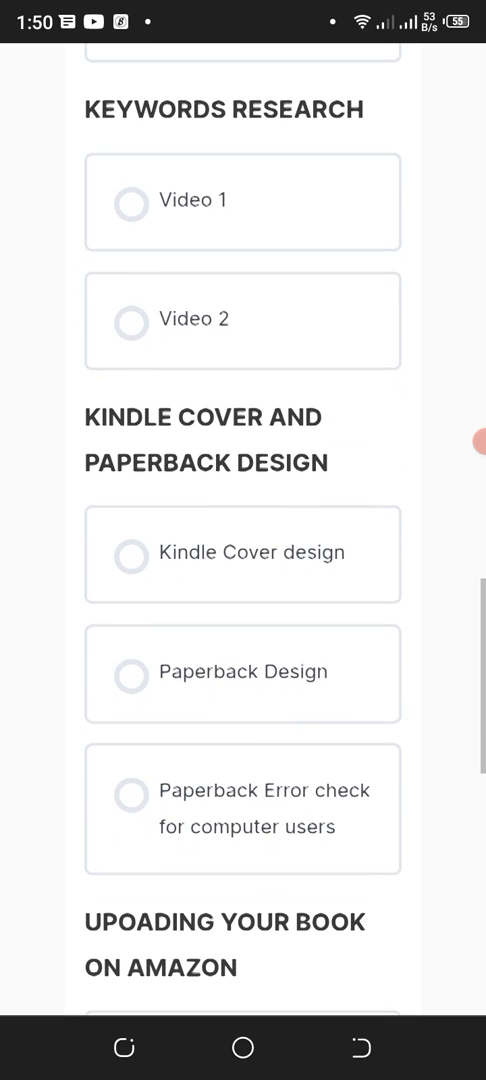
{"action": "scroll", "scroll_direction": "down", "scroll_amount": 3}
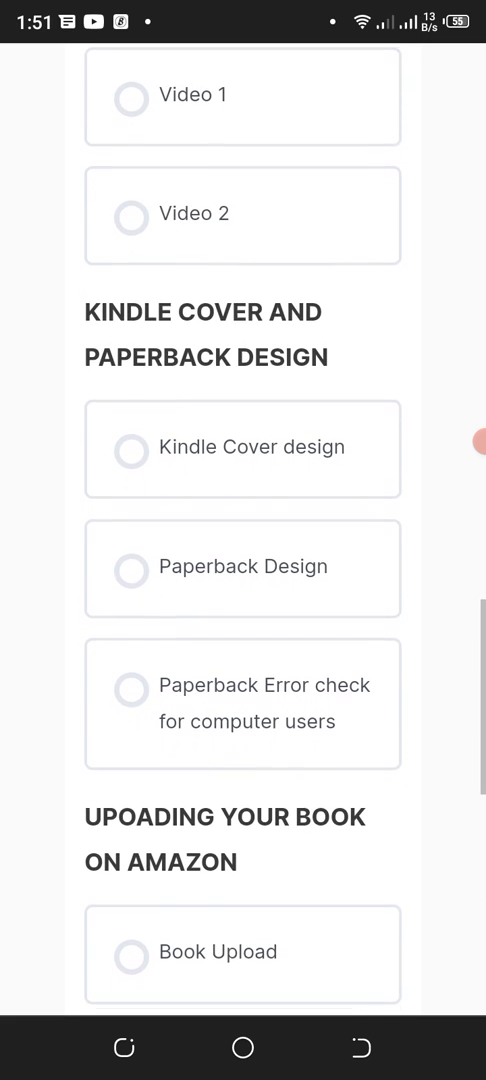
{"action": "scroll", "scroll_direction": "up", "scroll_amount": 3}
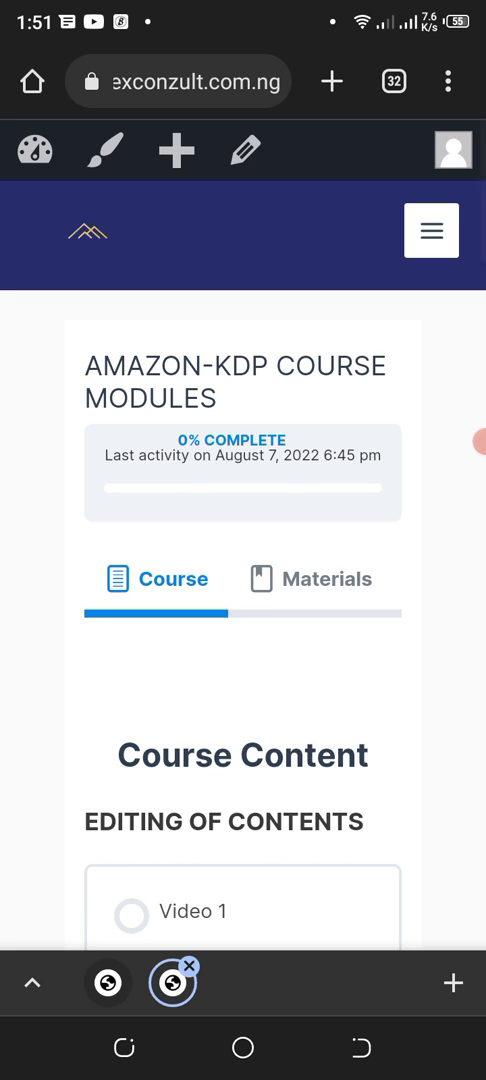
Step: View the Materials tab's course templates and scroll down to Course Content
{"action": "left_click", "coordinate": [322, 578]}
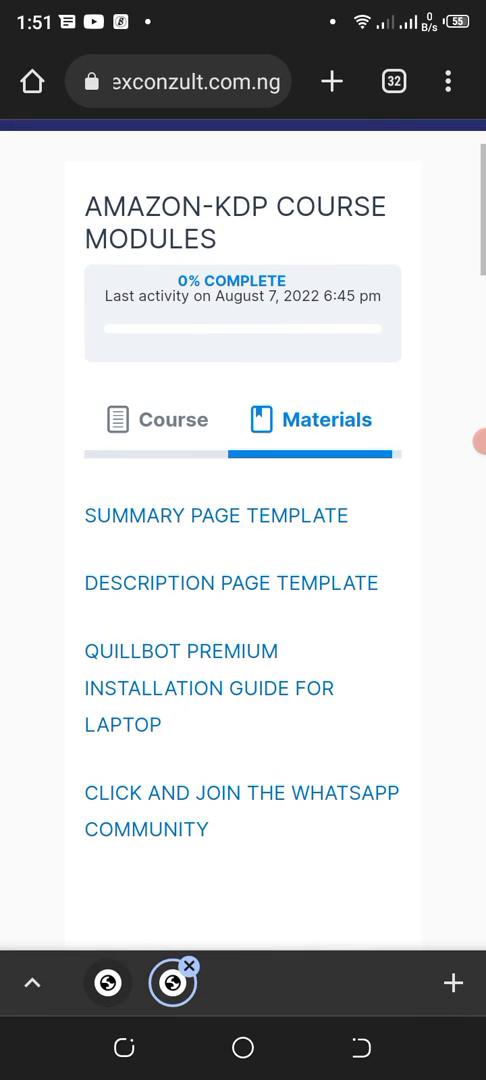
{"action": "scroll", "scroll_direction": "down", "scroll_amount": 3}
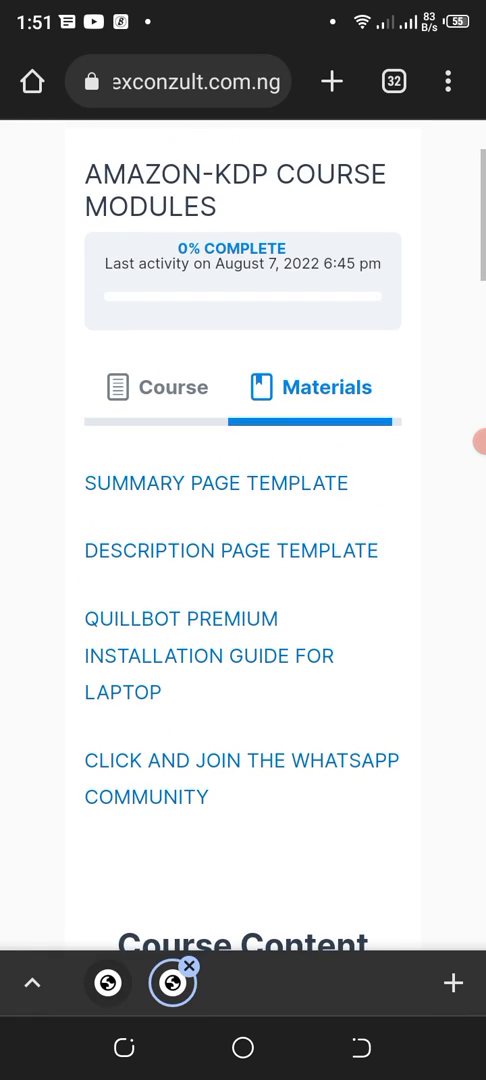
{"action": "scroll", "scroll_direction": "down", "scroll_amount": 3}
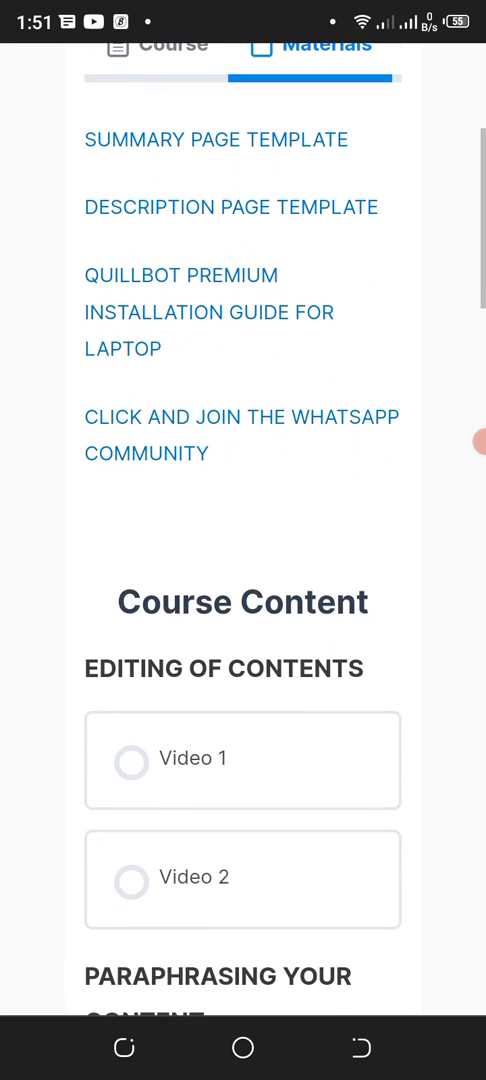
{"action": "scroll", "scroll_direction": "down", "scroll_amount": 3}
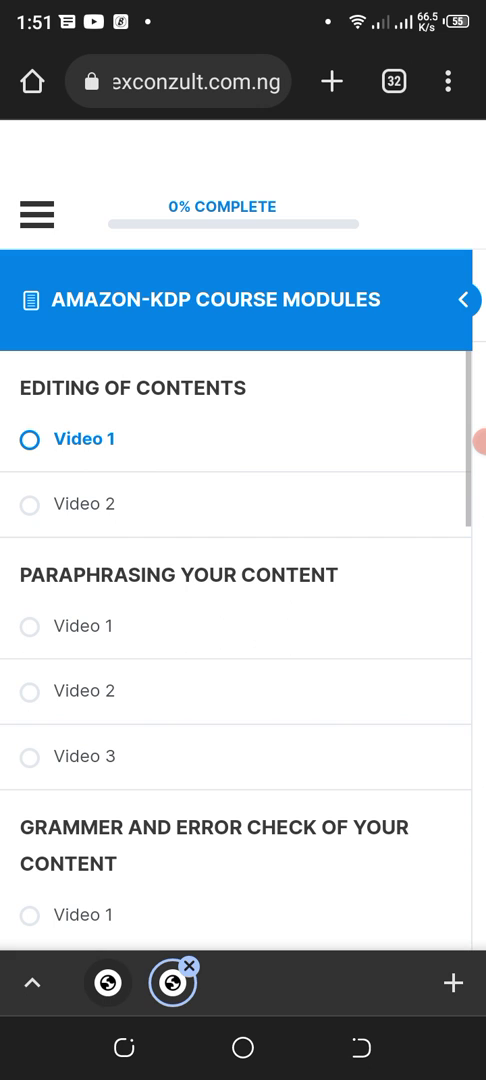
Step: Hide the module sidebar, start the Video 1 lesson video, and scroll the lesson page
{"action": "left_click", "coordinate": [84, 438]}
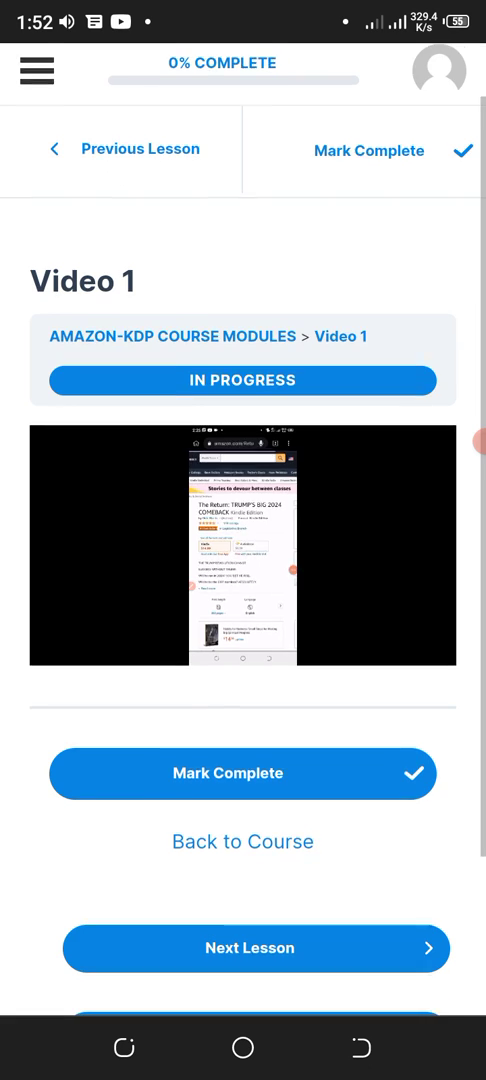
{"action": "left_click", "coordinate": [243, 545]}
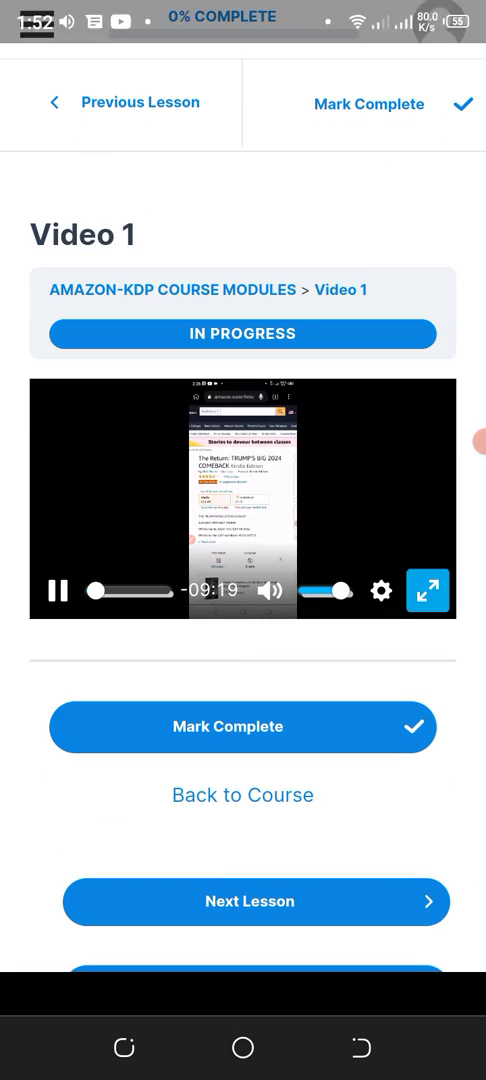
{"action": "left_click", "coordinate": [426, 590]}
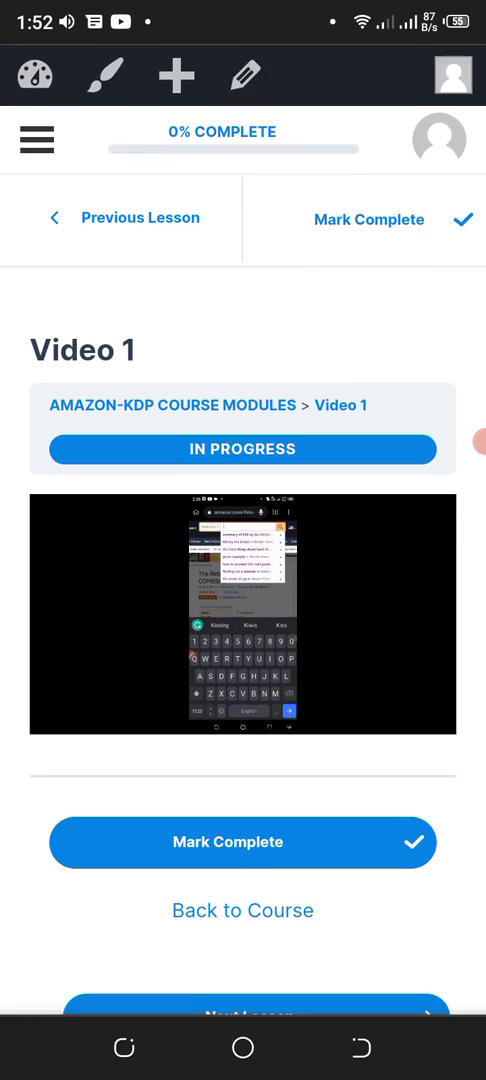
{"action": "scroll", "scroll_direction": "down", "scroll_amount": 3}
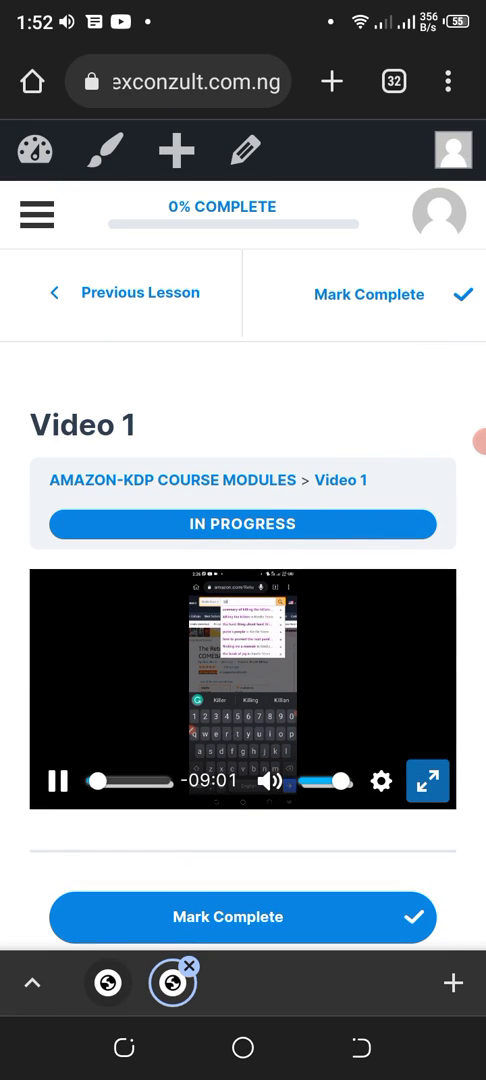
{"action": "scroll", "scroll_direction": "down", "scroll_amount": 3}
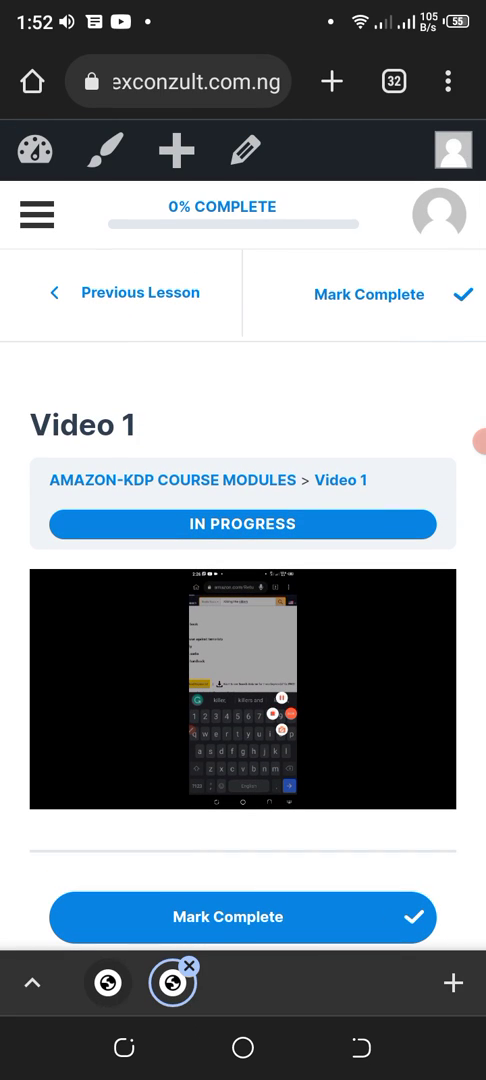
{"action": "scroll", "scroll_direction": "down", "scroll_amount": 3}
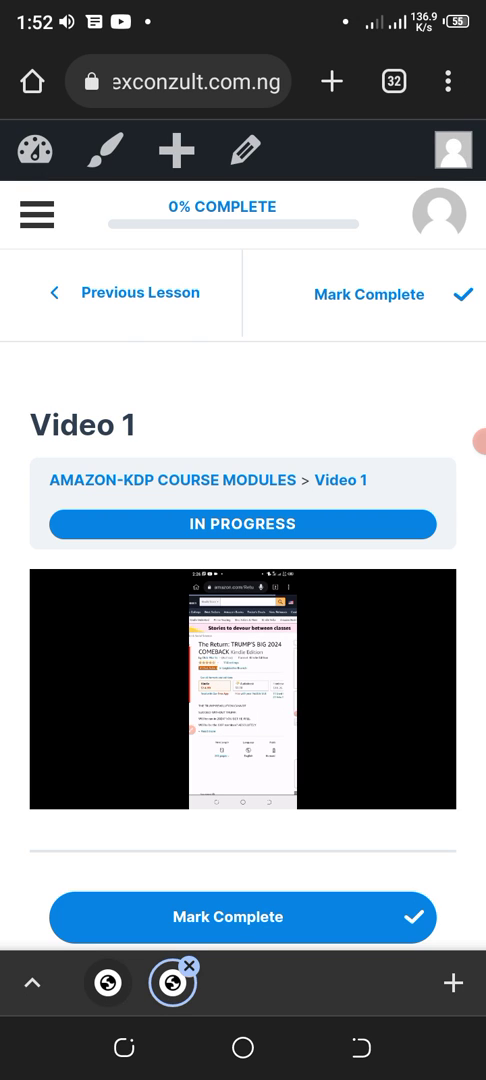
{"action": "scroll", "scroll_direction": "down", "scroll_amount": 3}
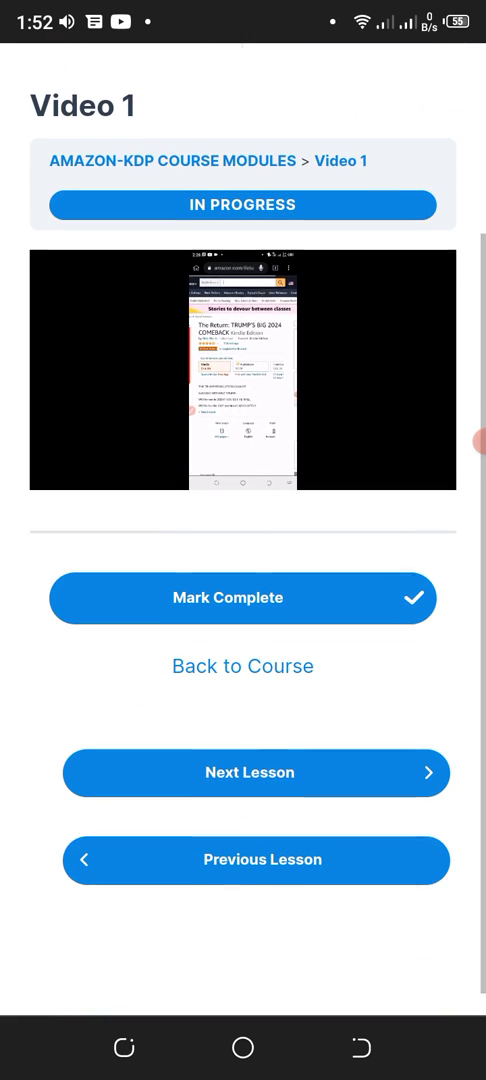